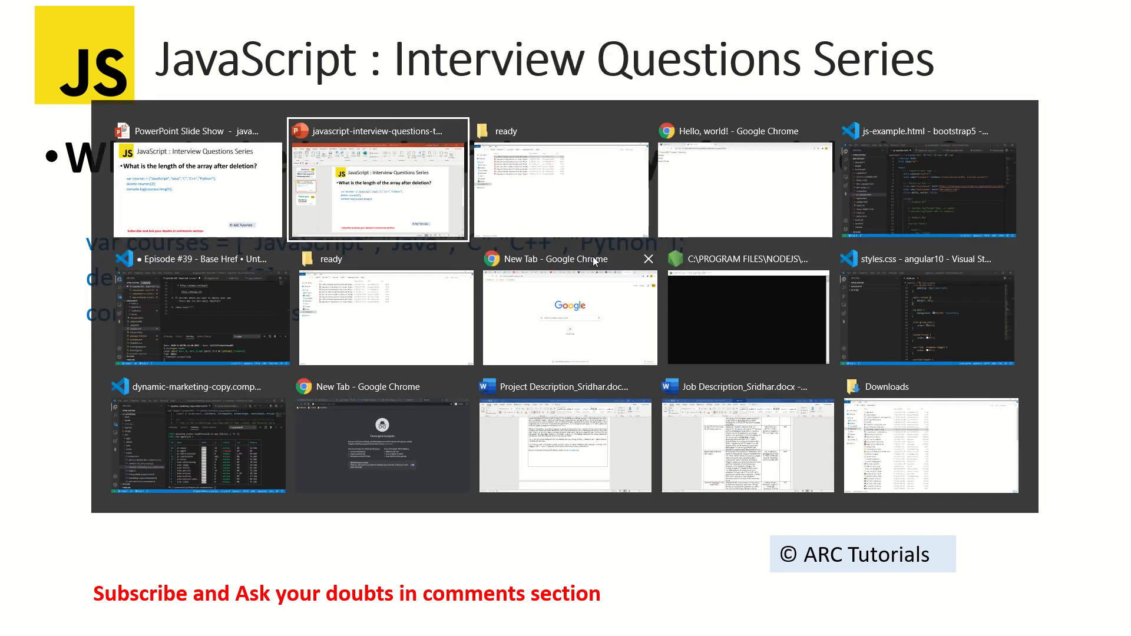
- Switch from the PowerPoint slide to the js-example.html window in Visual Studio Code
click(927, 189)
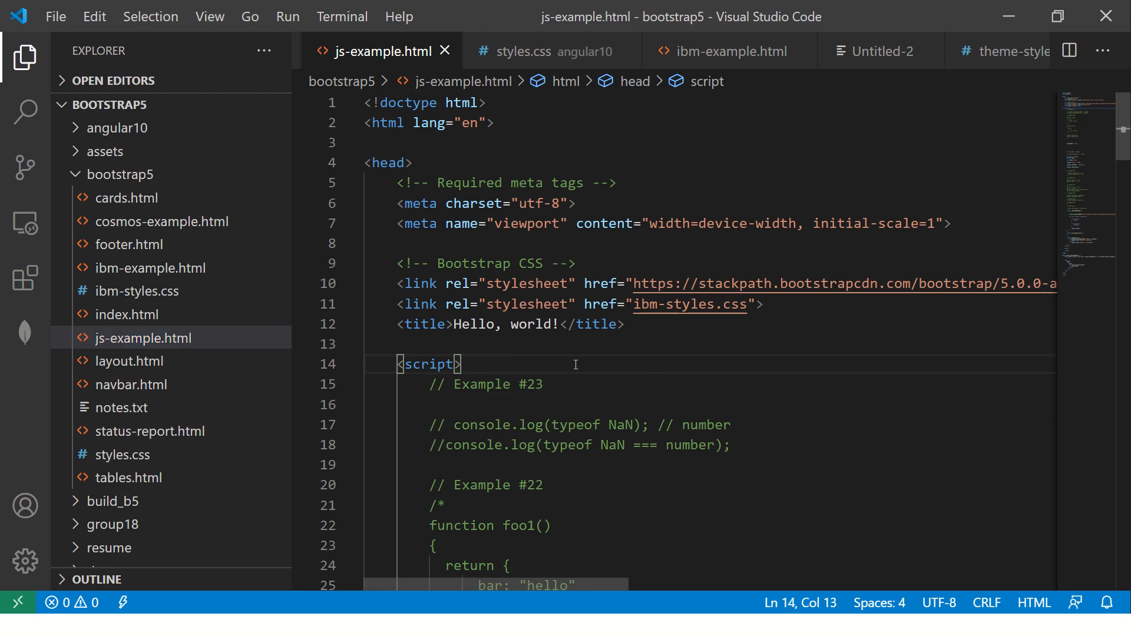
- Declare var students = ['a','b','c','d','e'] on a new line in the script
key(enter)
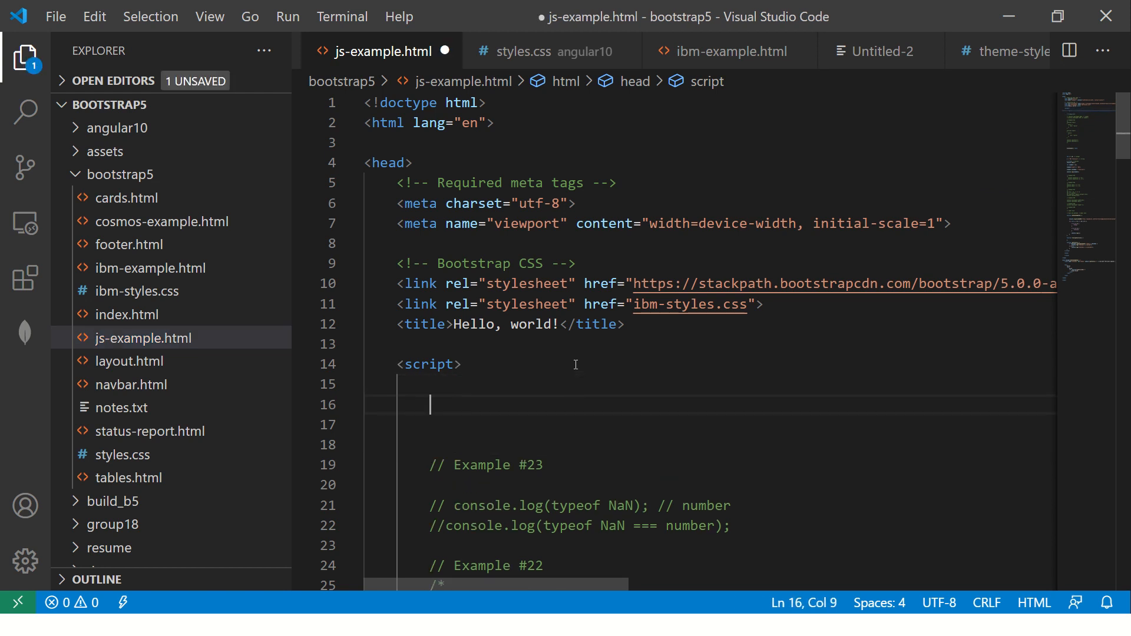
text(var)
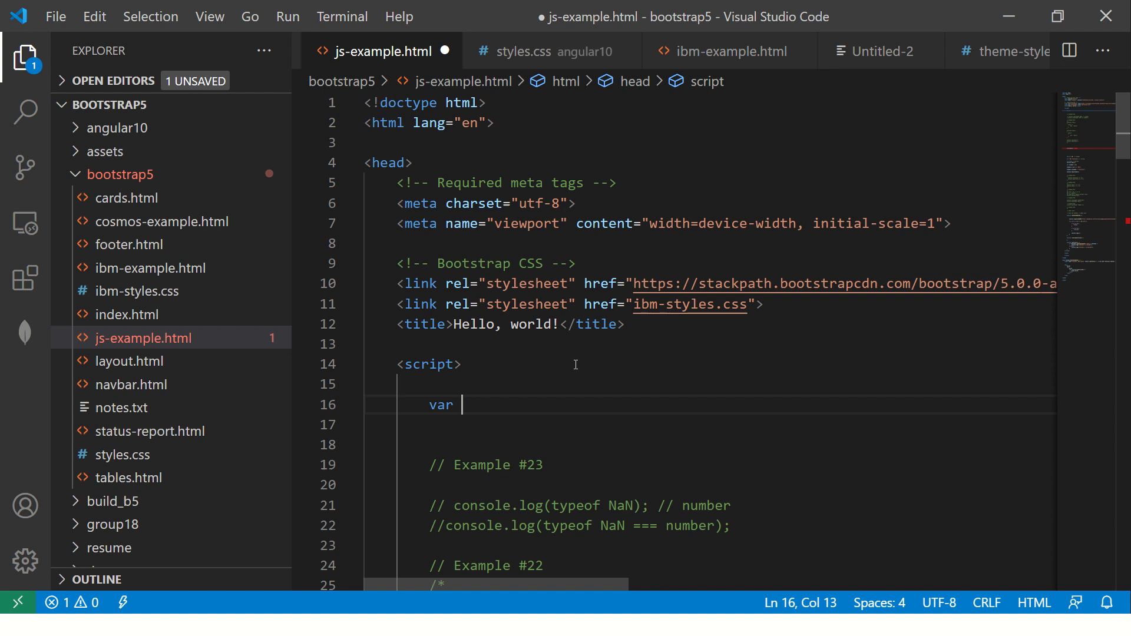
text(students = ')
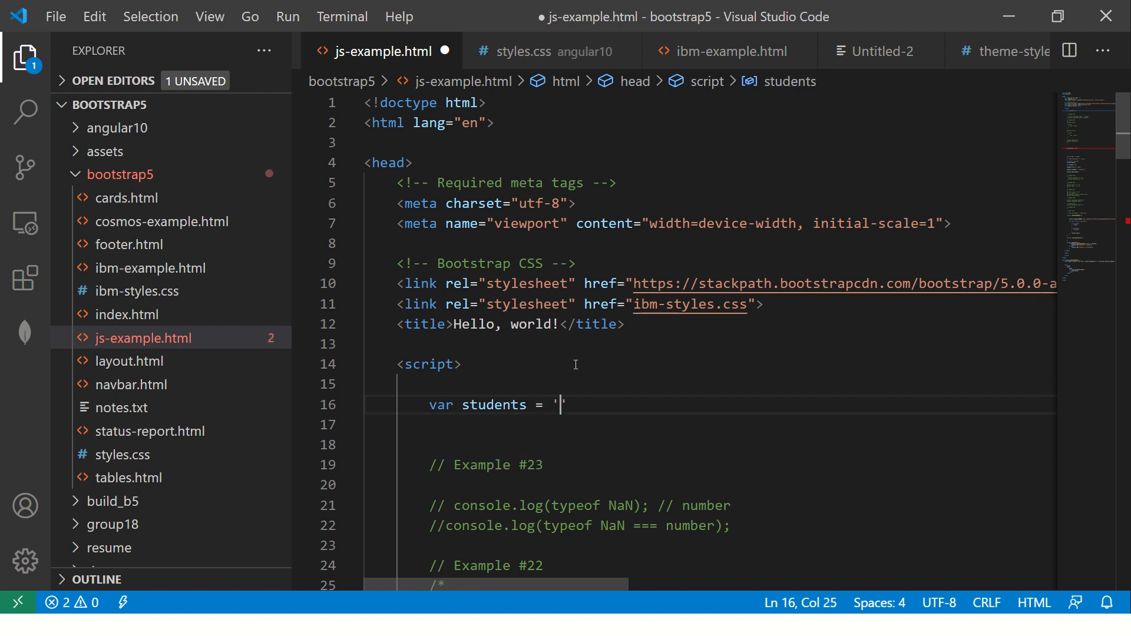
text([])
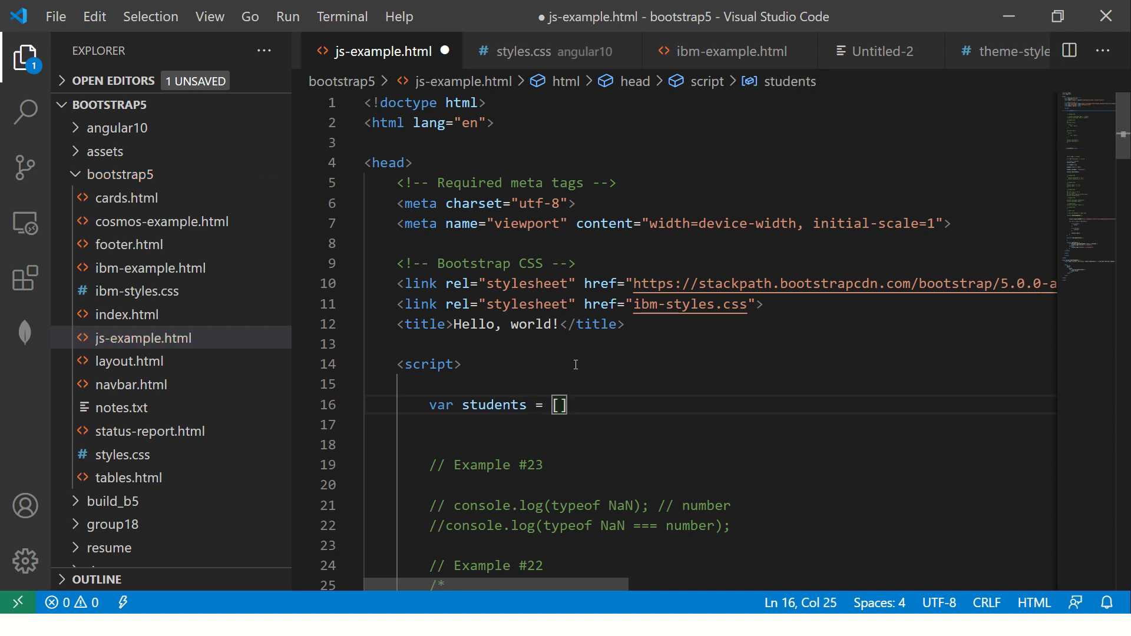
text('a','')
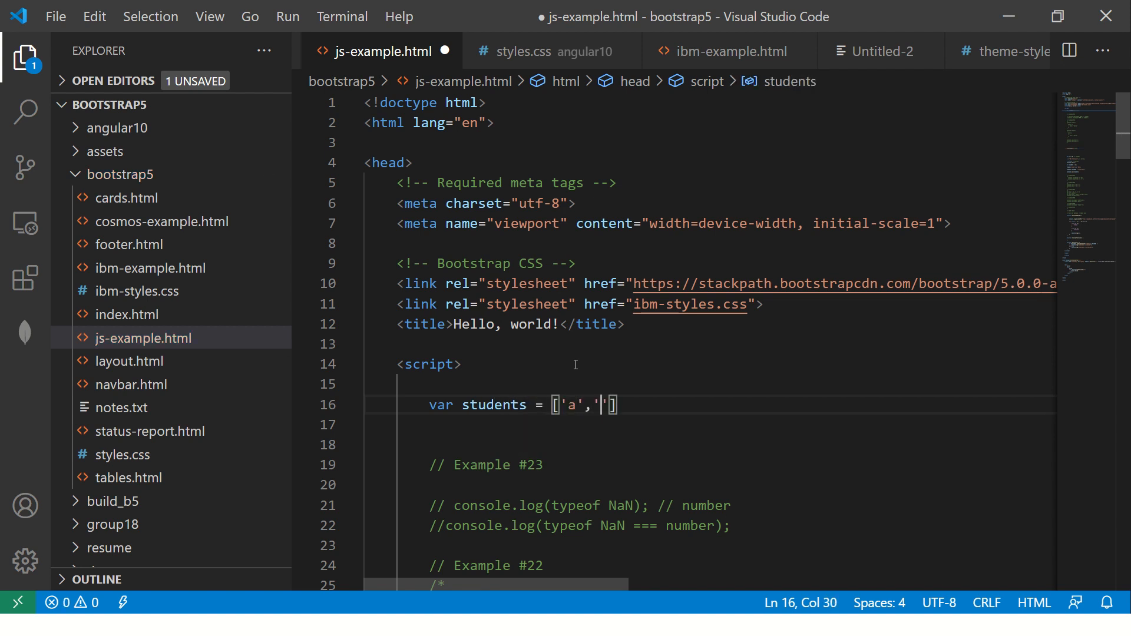
text(b','c)
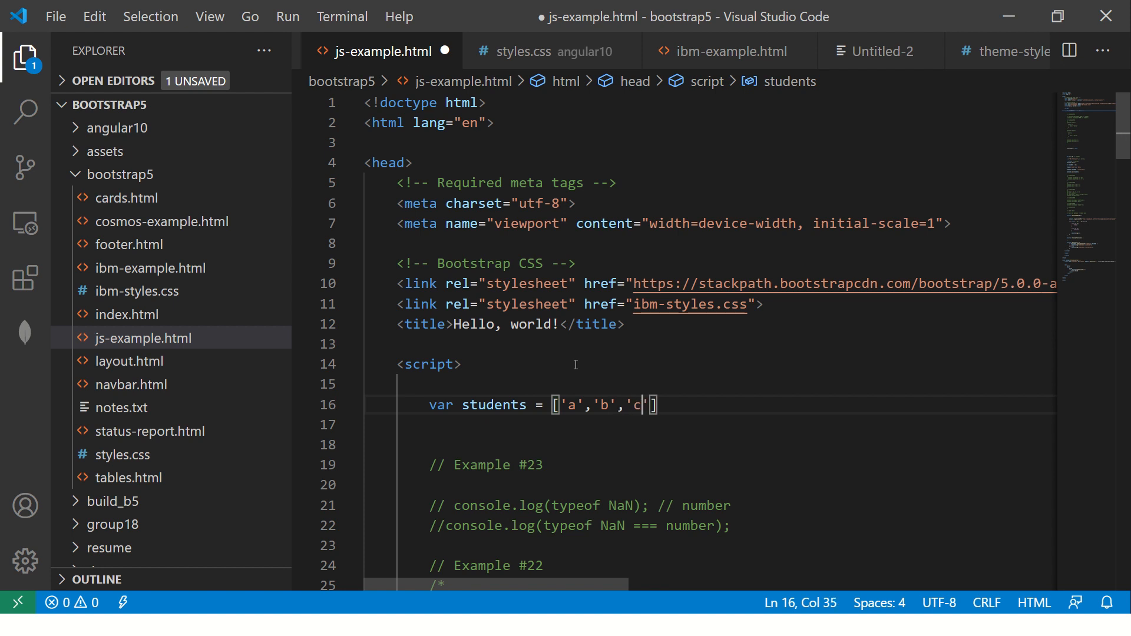
text(,'d')
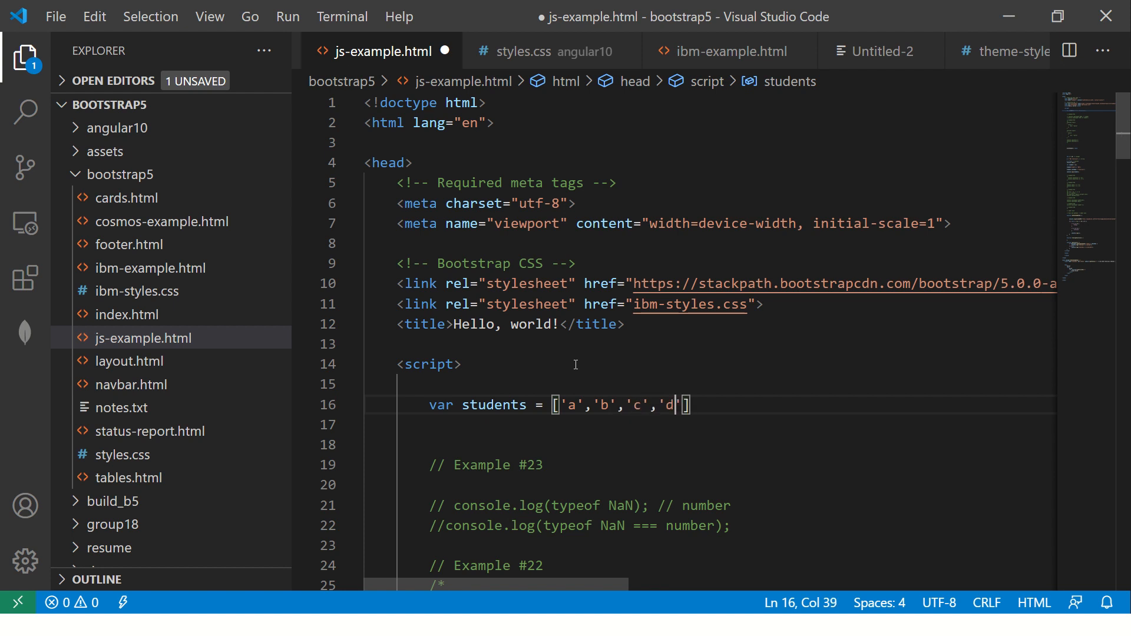
text(,'e')
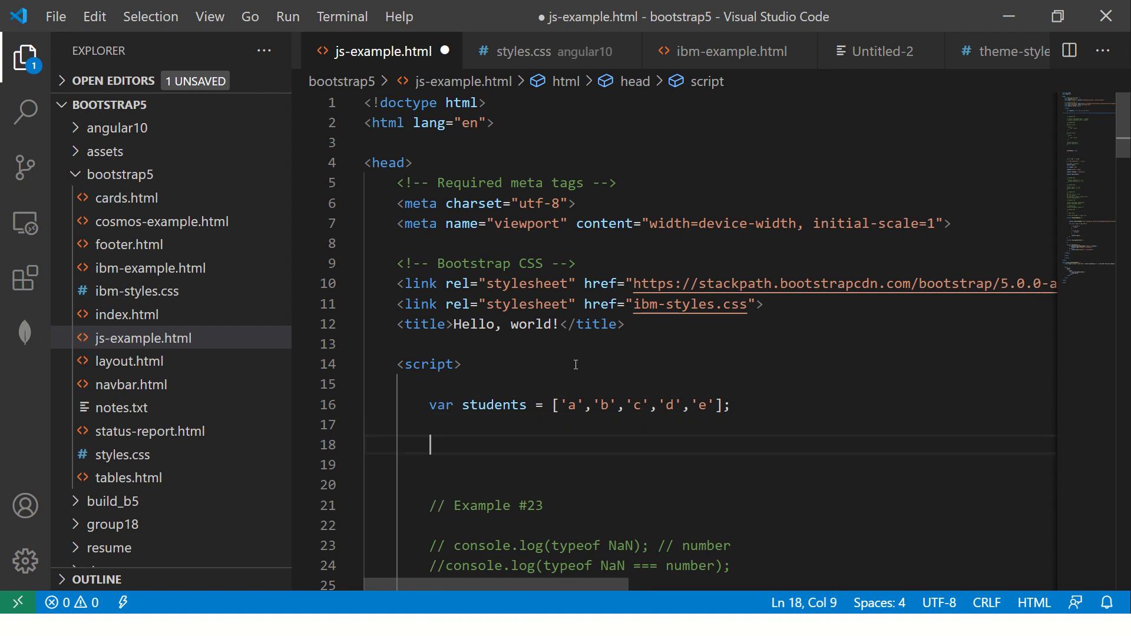
- Add delete students[2]; and console.log(students.length); then save the file
text(delete students[)
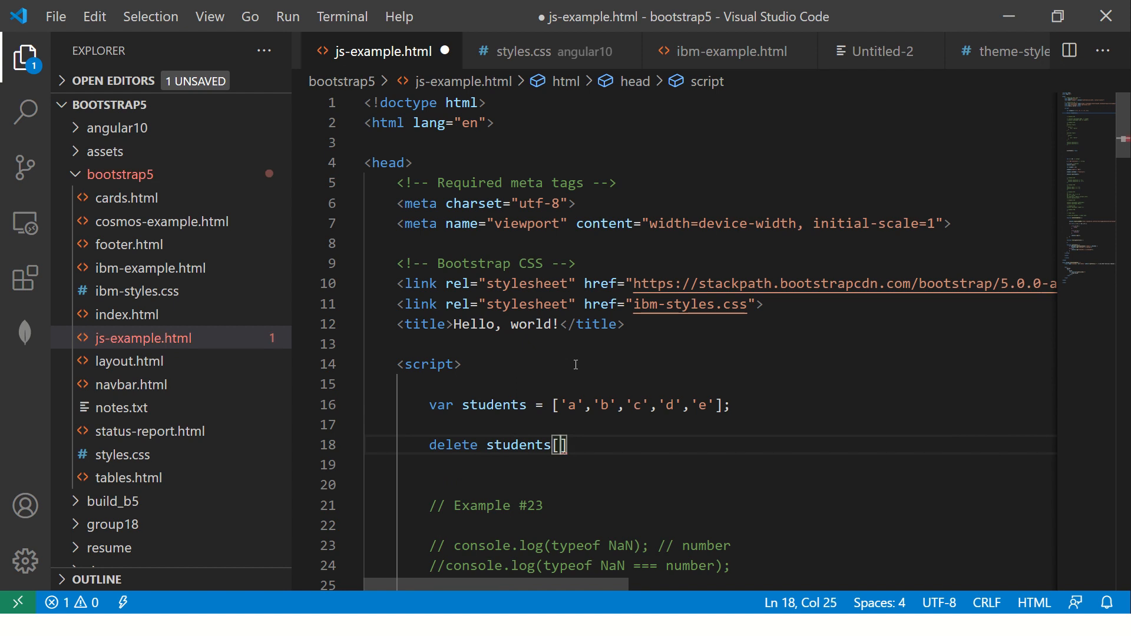
text(2];)
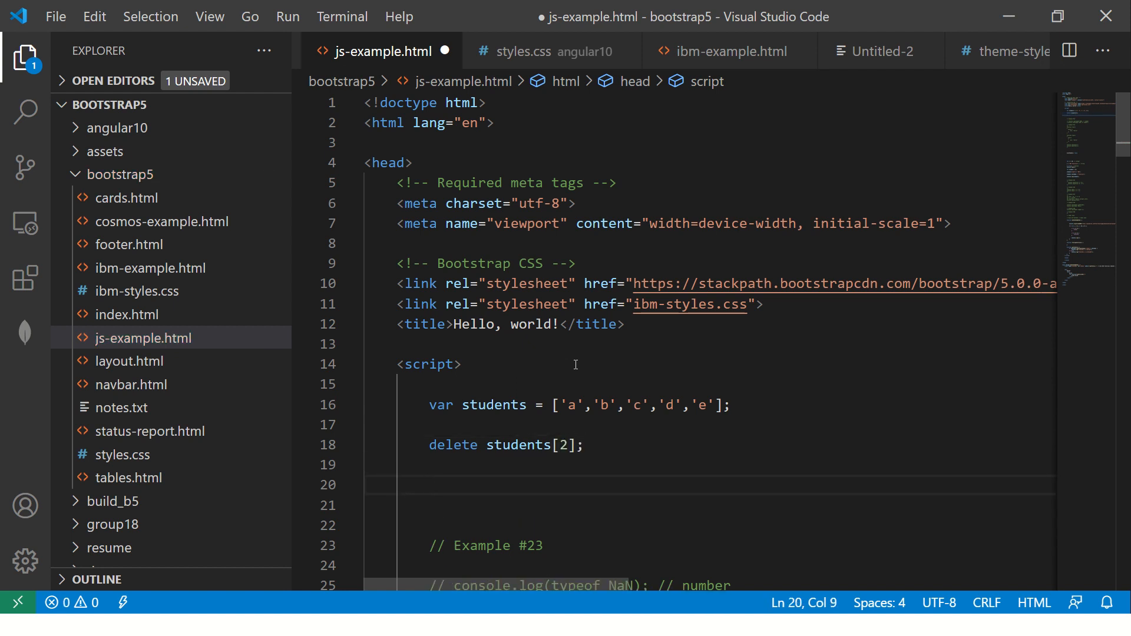
text(console.l)
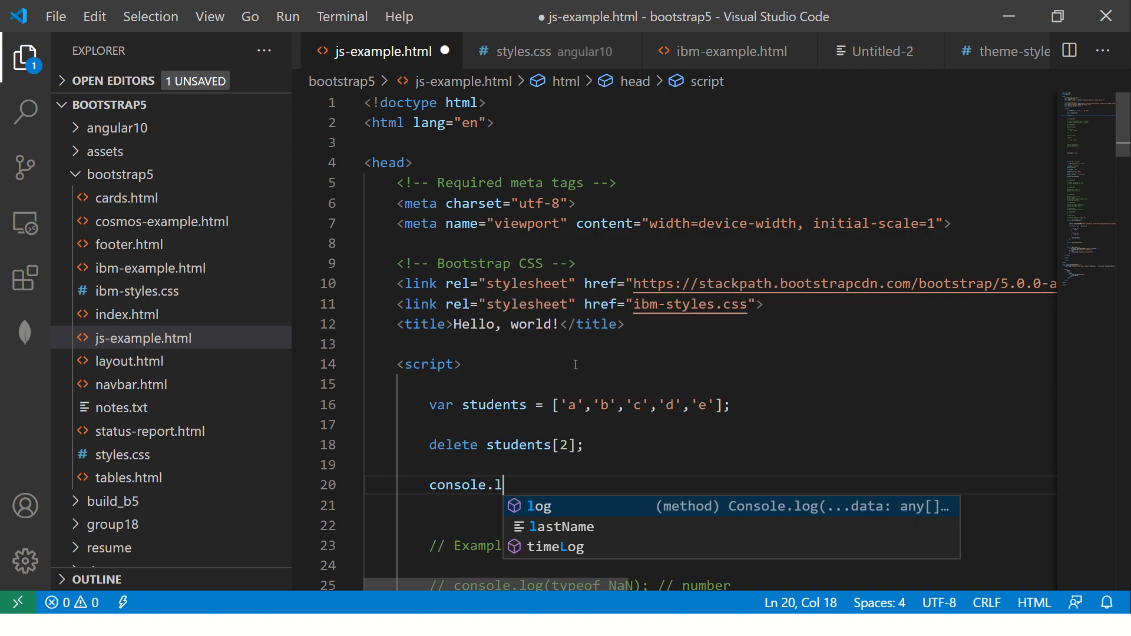
text(og(students)
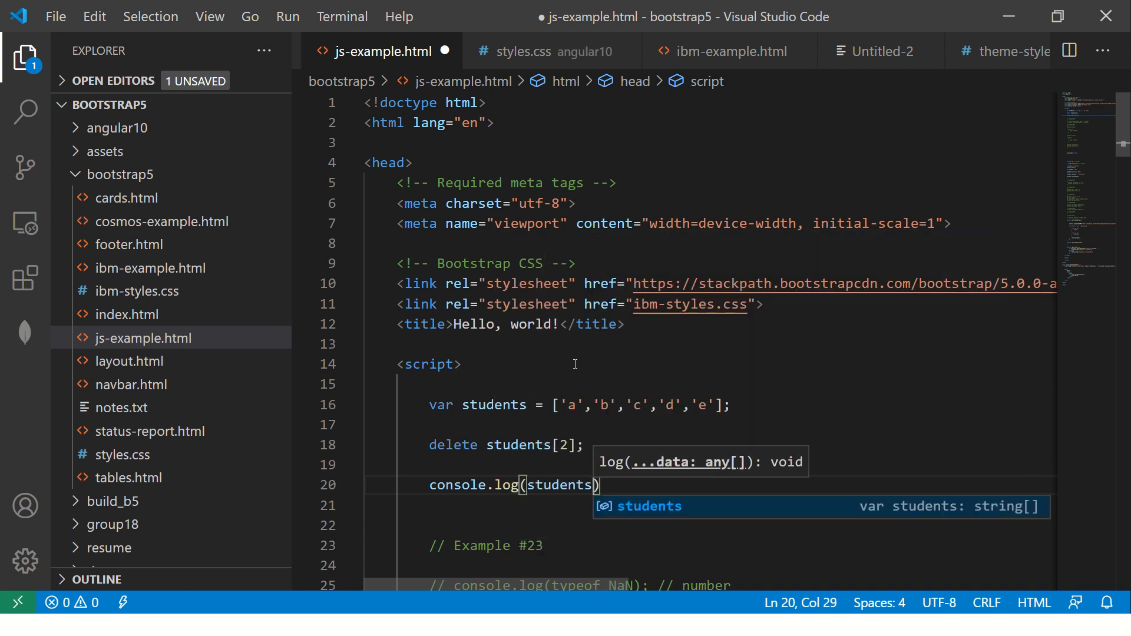
text(.length)
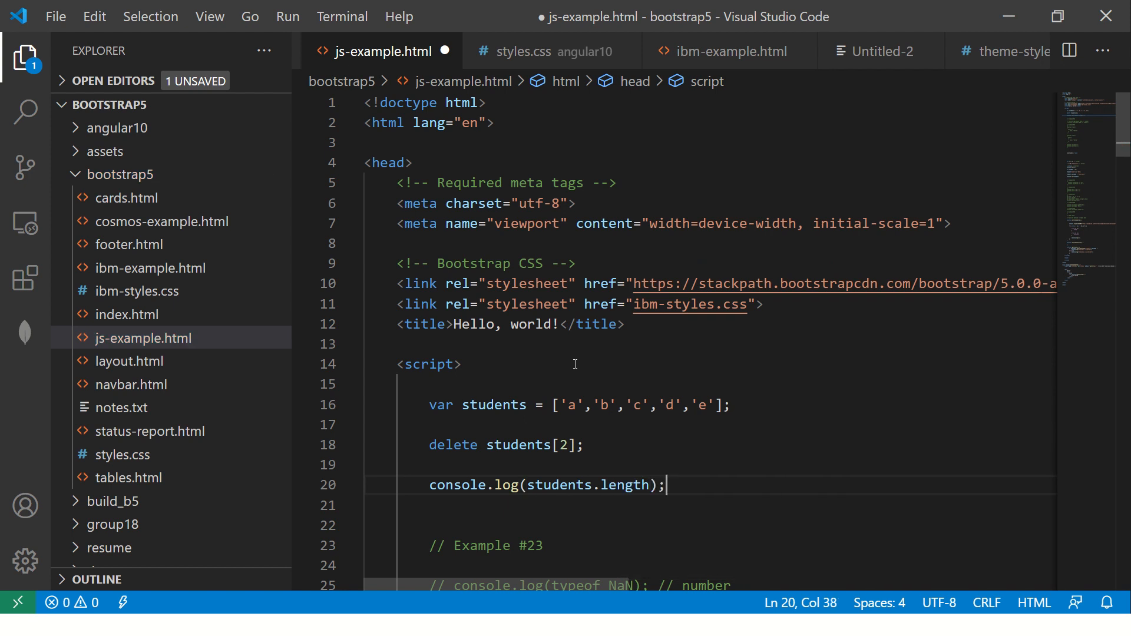
key(ctrl+s)
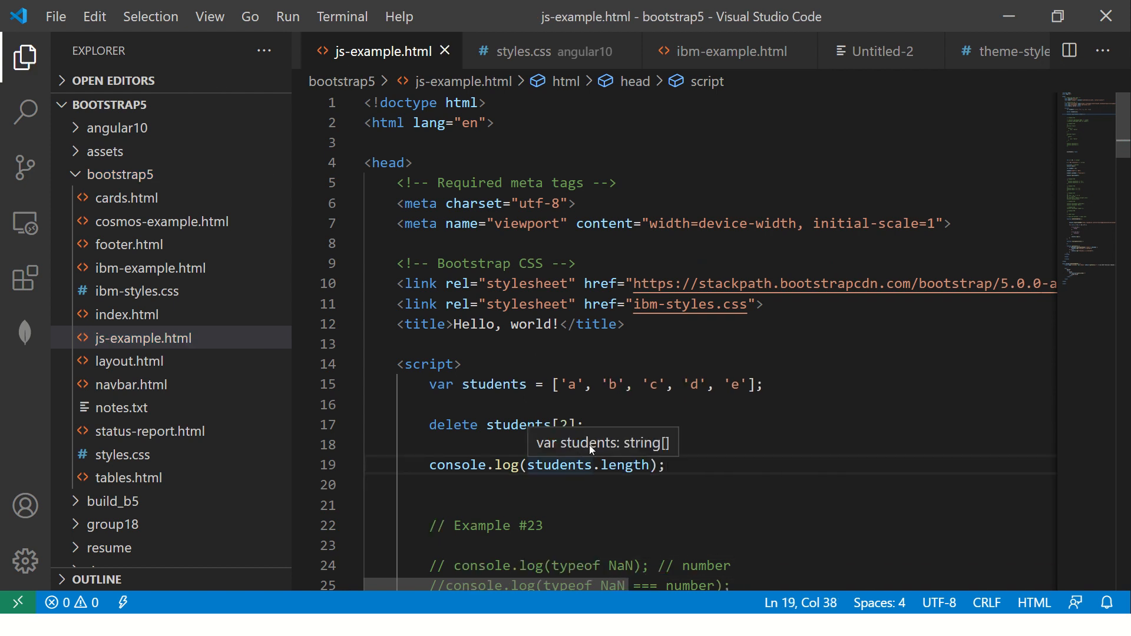
mouse_move(565, 416)
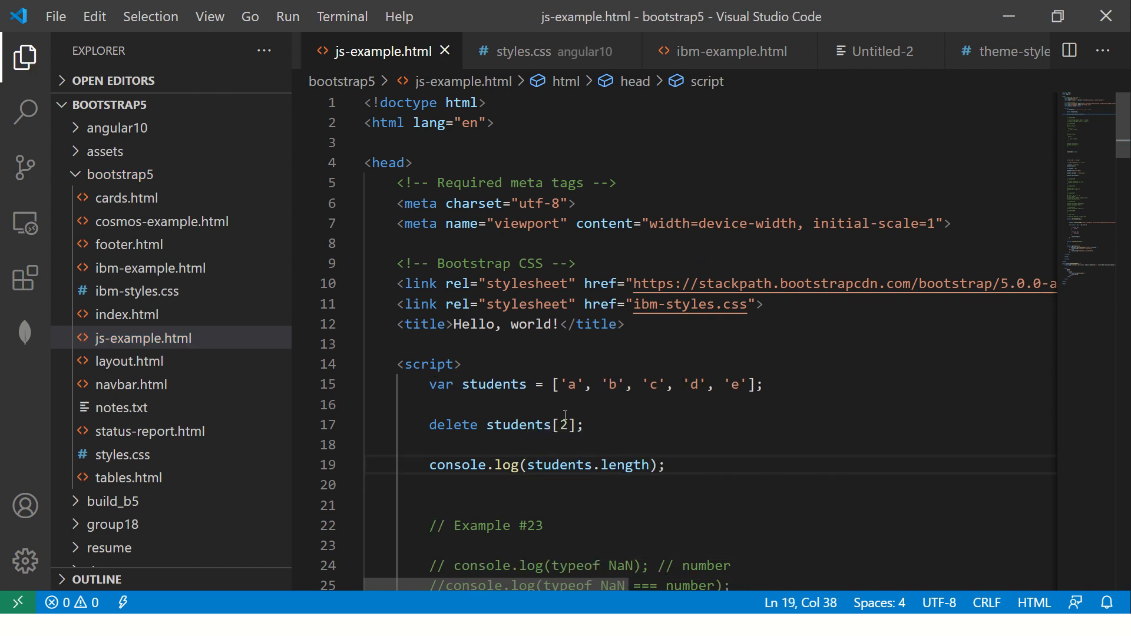
- Select the index in delete students[2] and bring up the window switcher
double_click(494, 384)
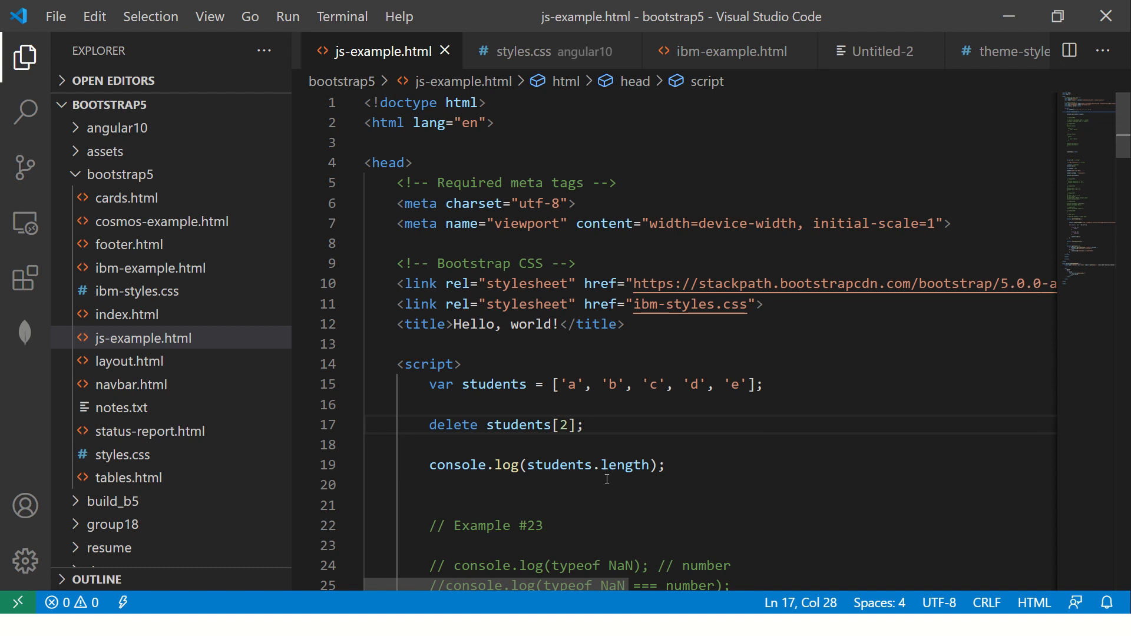
key(alt+tab)
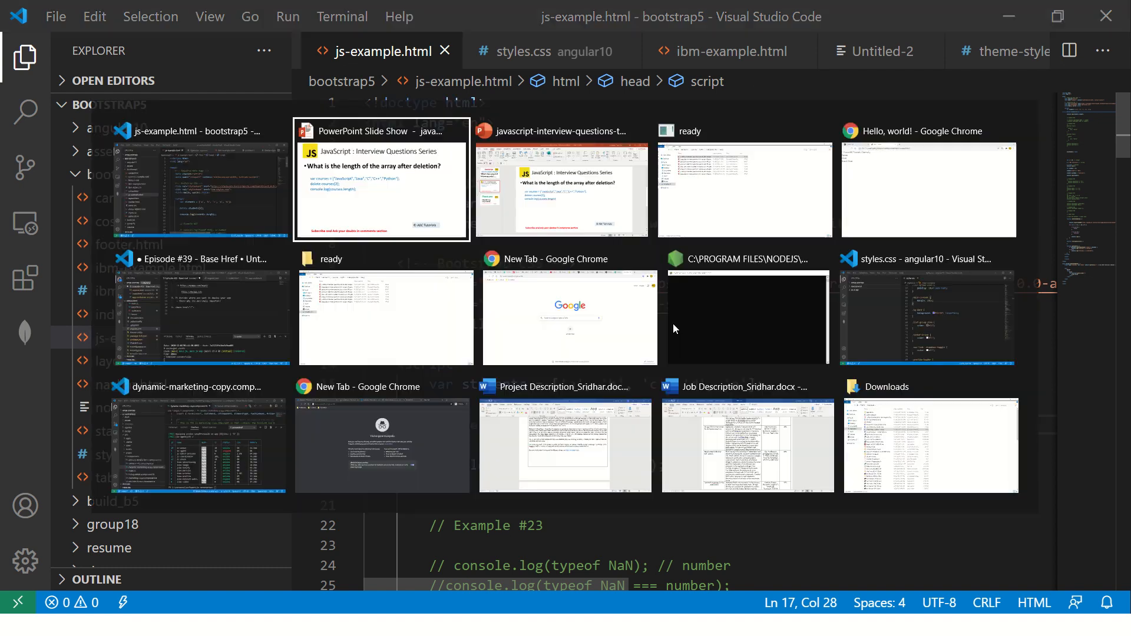
- In Chrome, show the DevTools console for js-example, clear old messages and reload the page
click(929, 189)
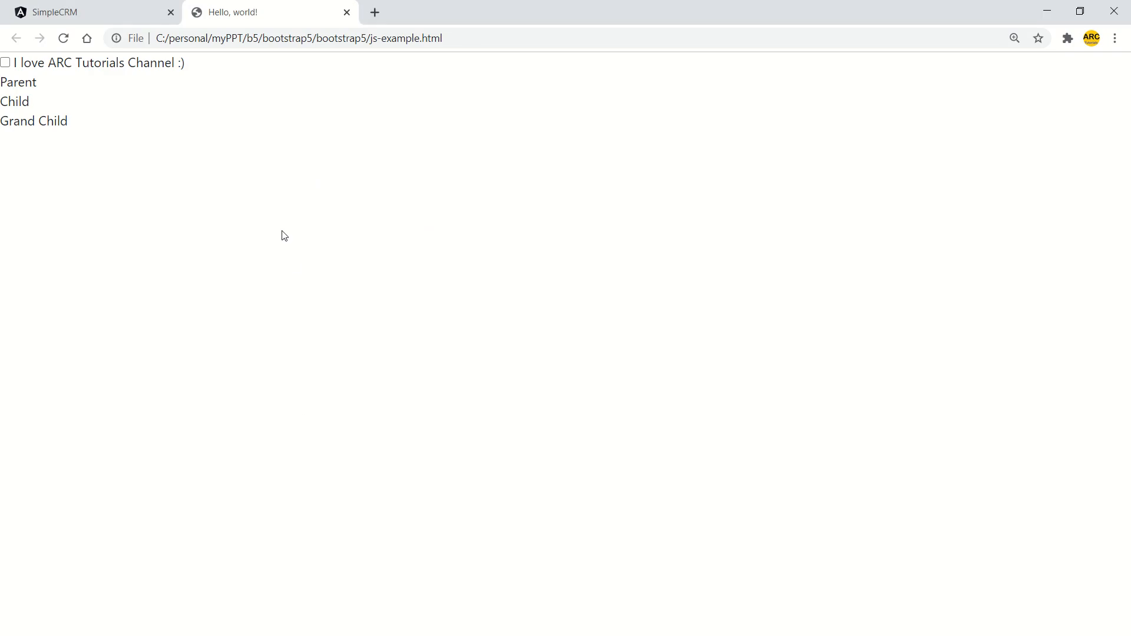
key(F12)
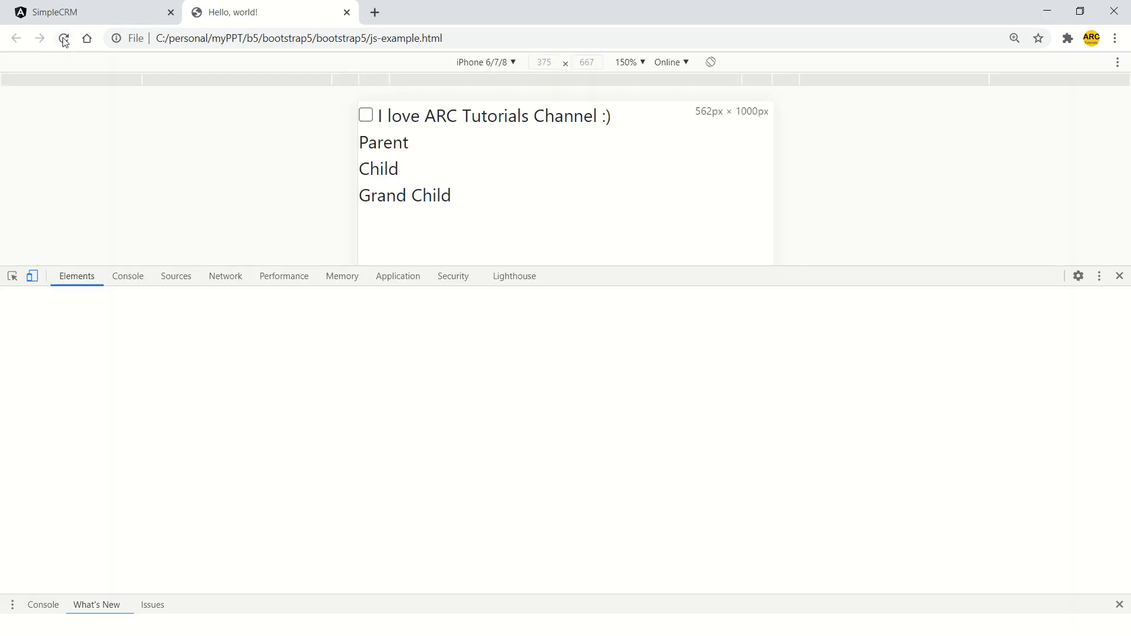
click(127, 276)
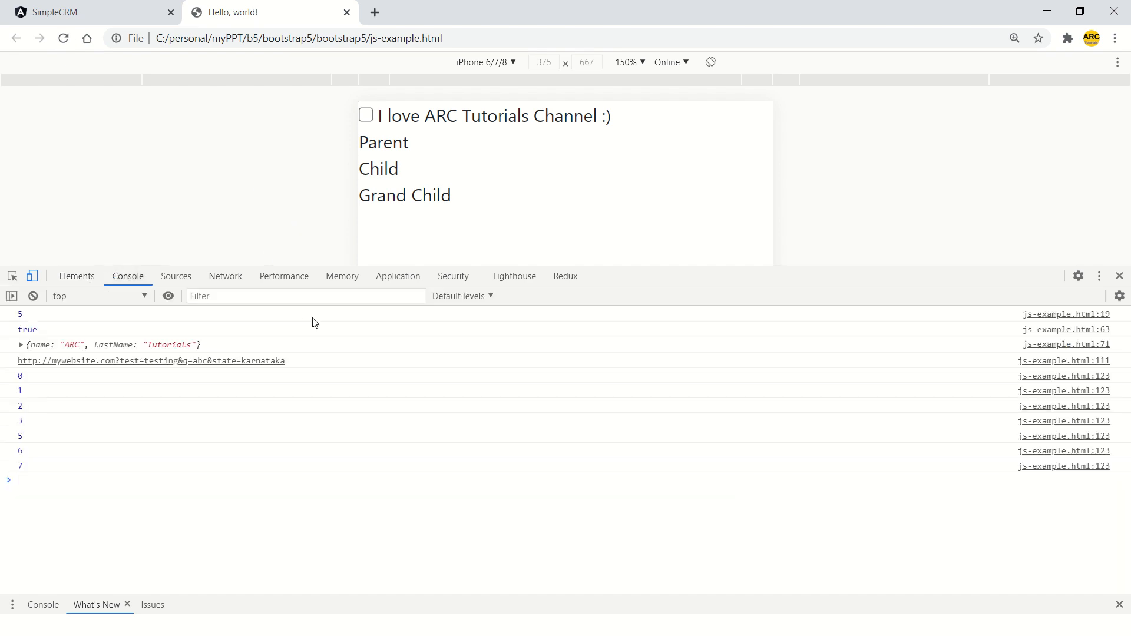
mouse_move(175, 118)
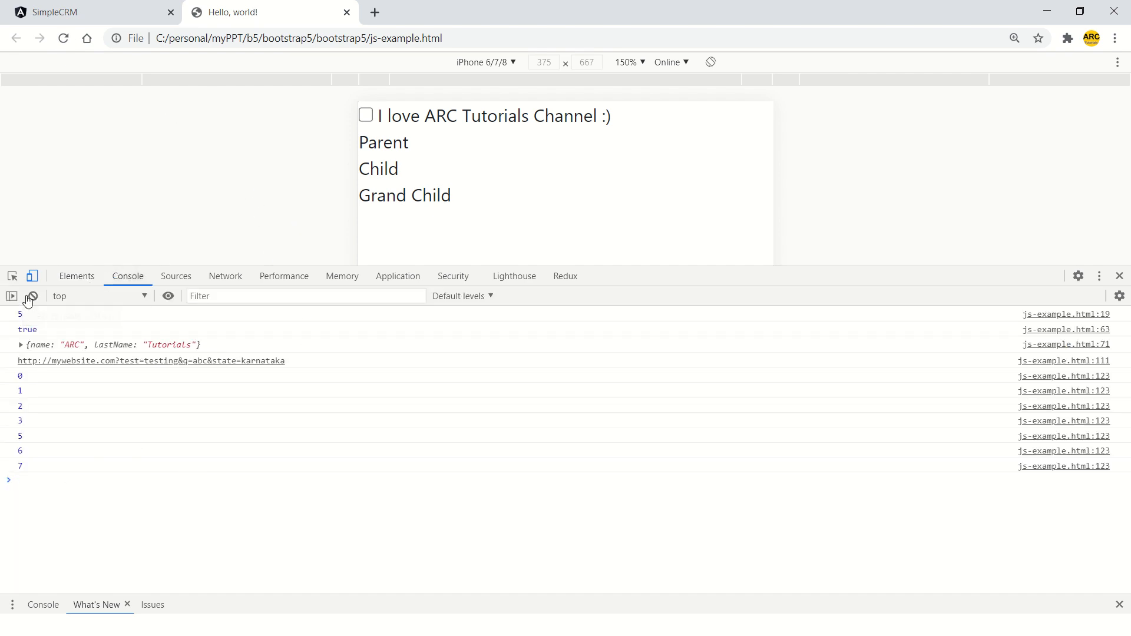
click(32, 296)
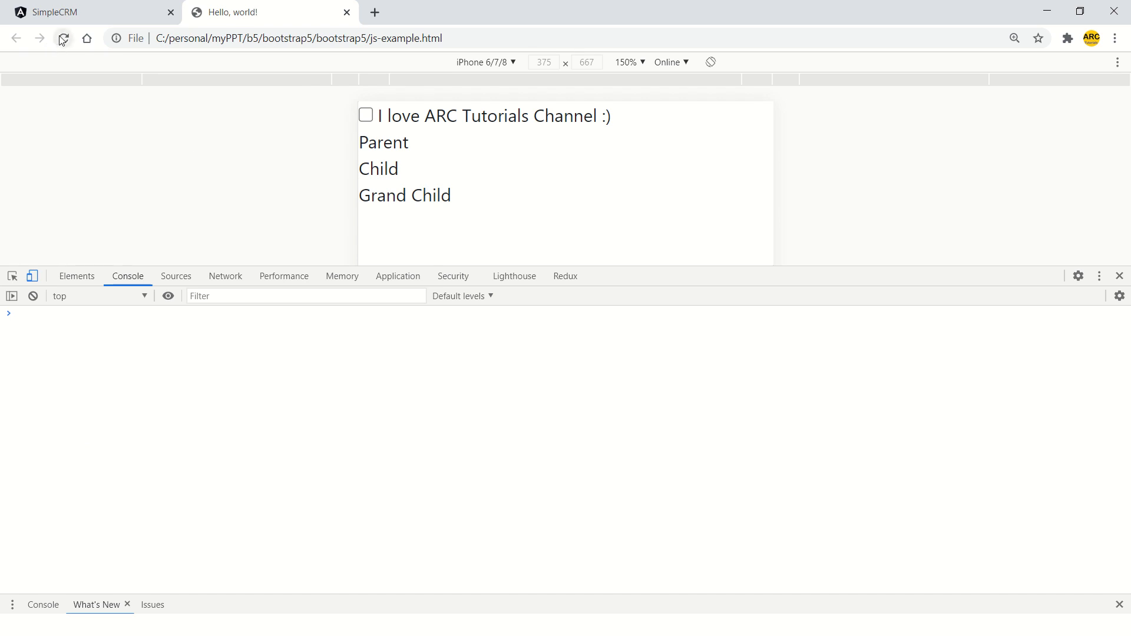
click(63, 39)
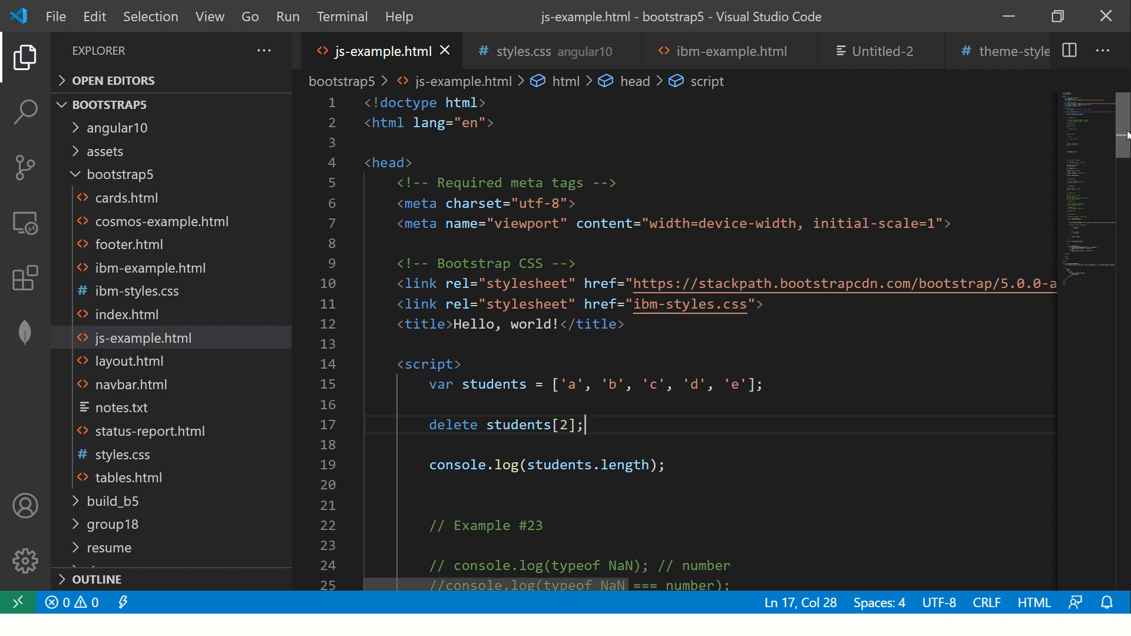
- Start a /* block comment over the older examples around line 49 of js-example.html
scroll(down, 3)
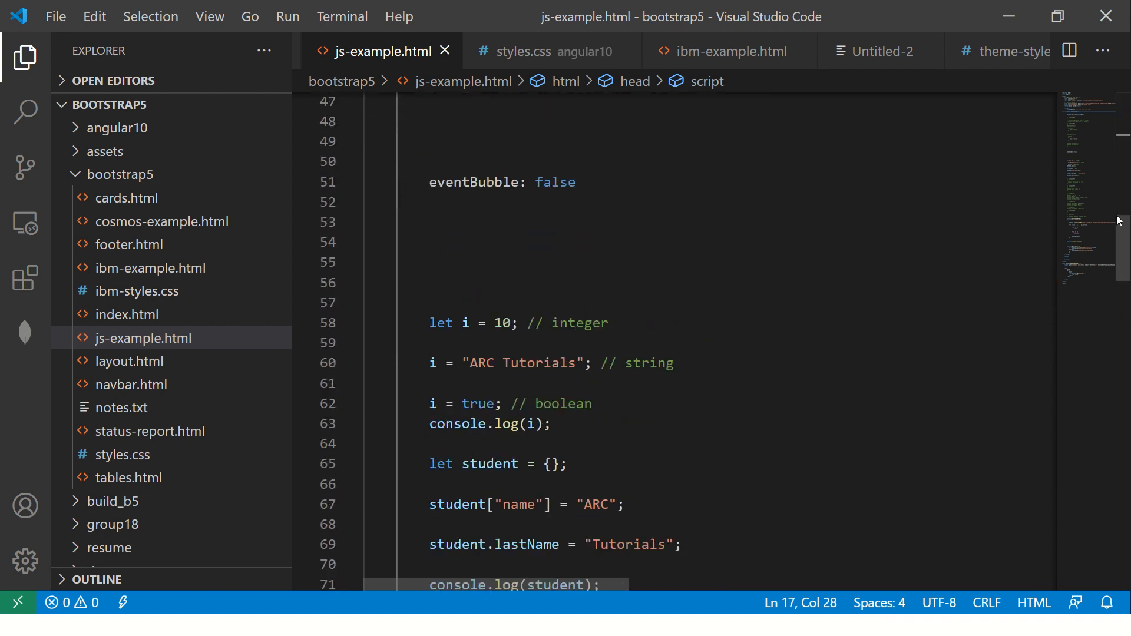
scroll(down, 3)
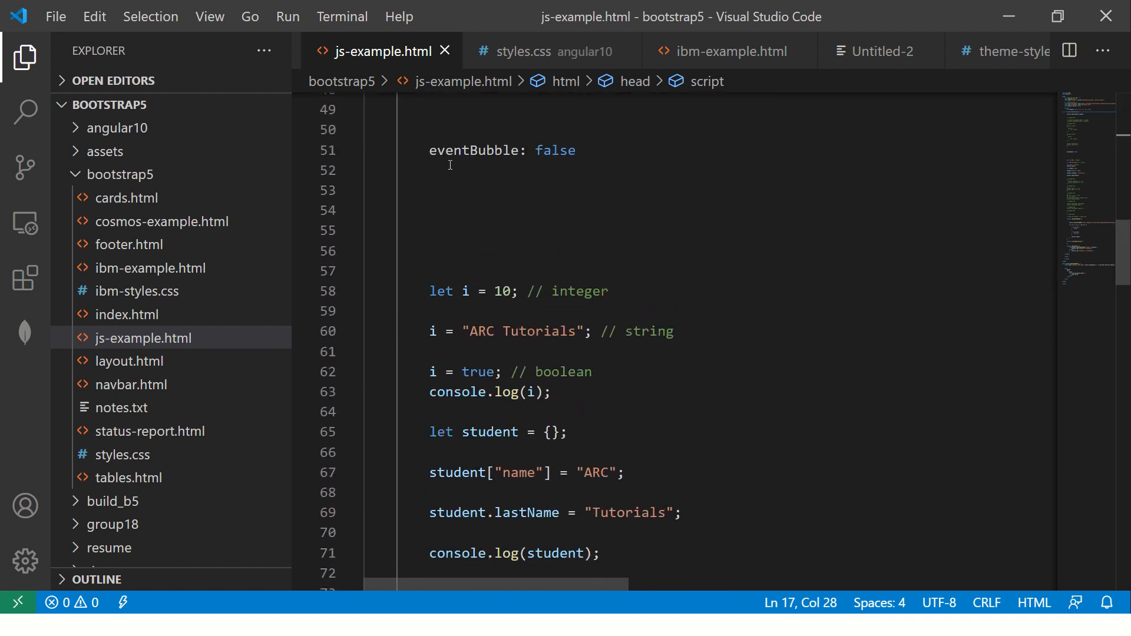
text(/)
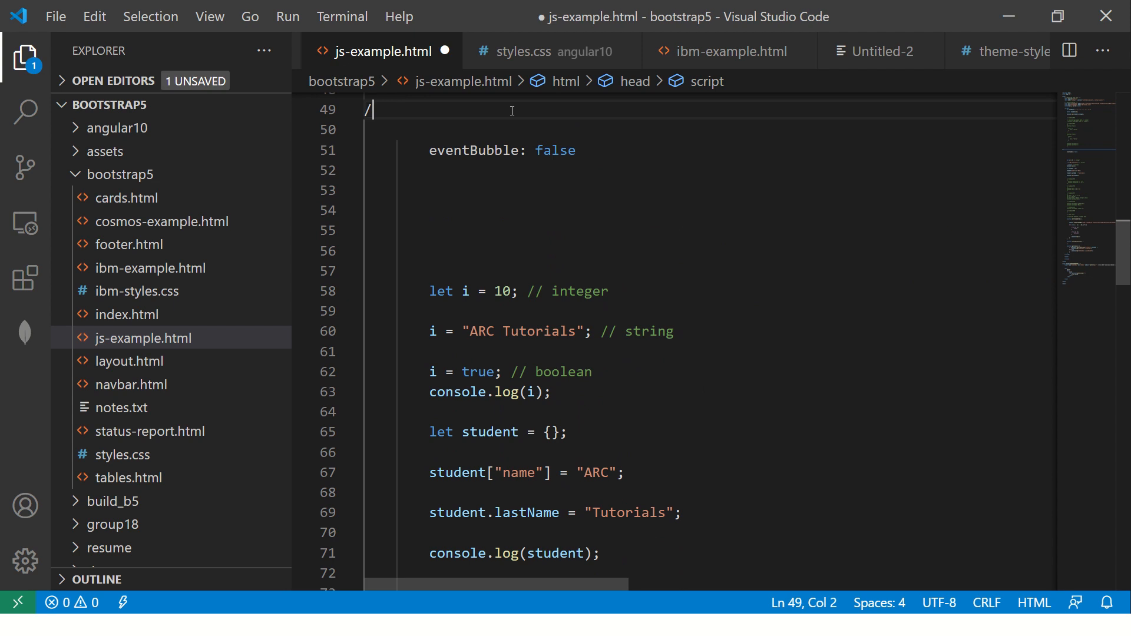
text(*)
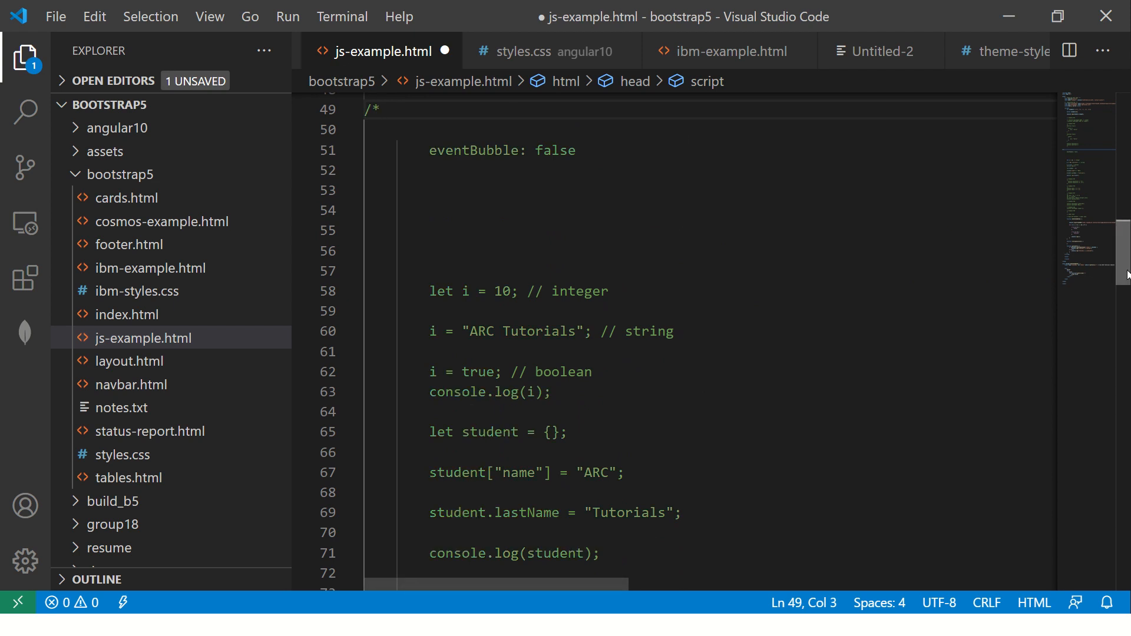
scroll(down, 3)
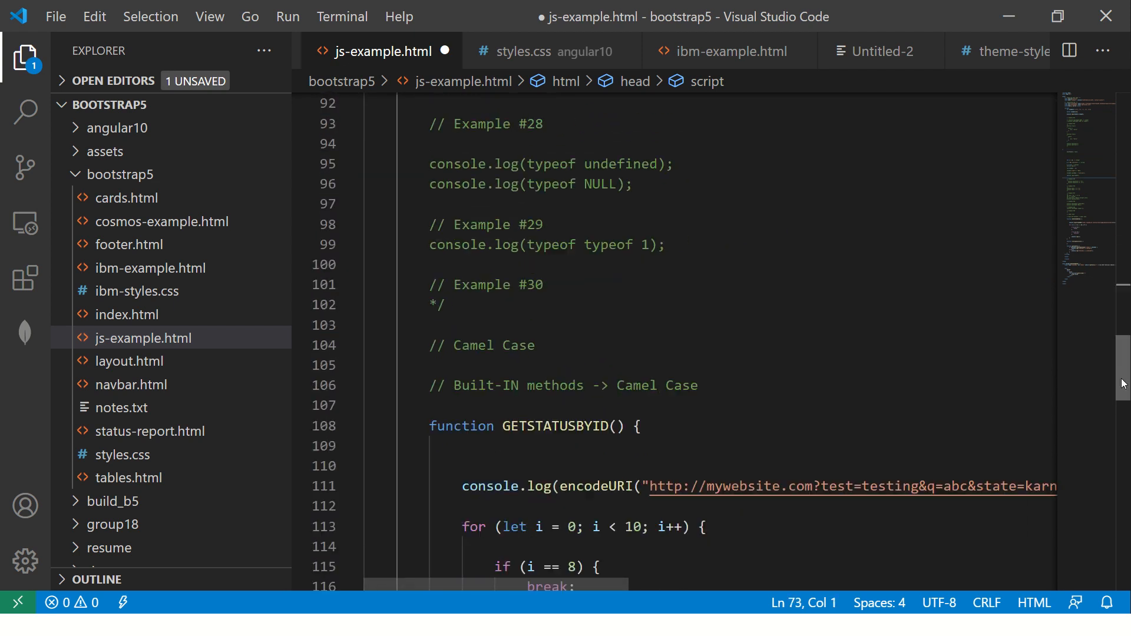
scroll(down, 3)
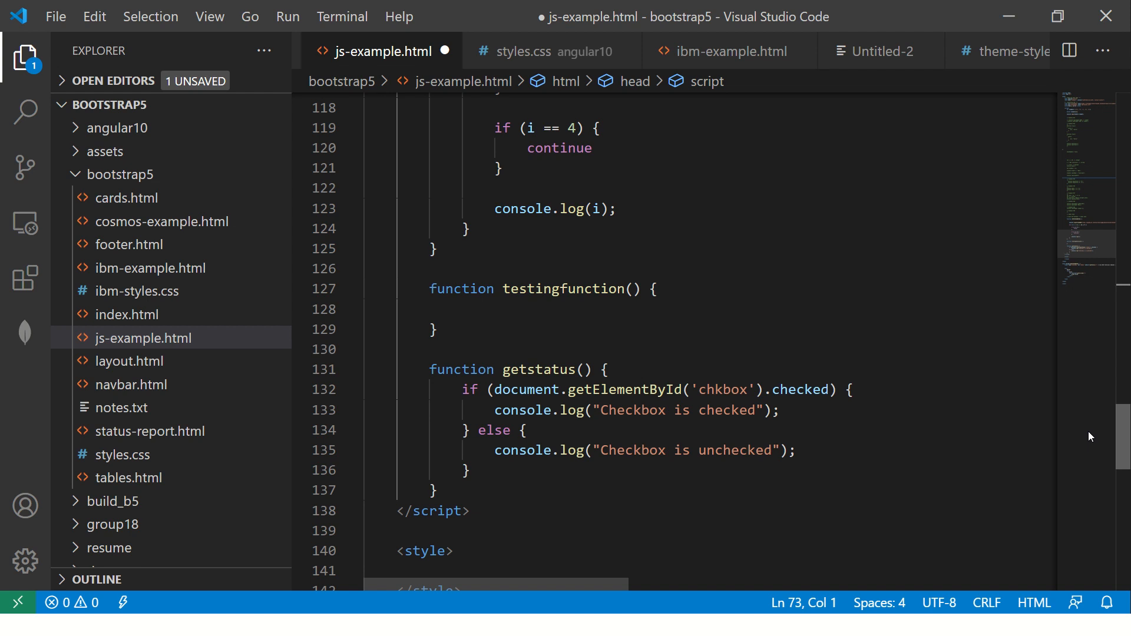
scroll(up, 3)
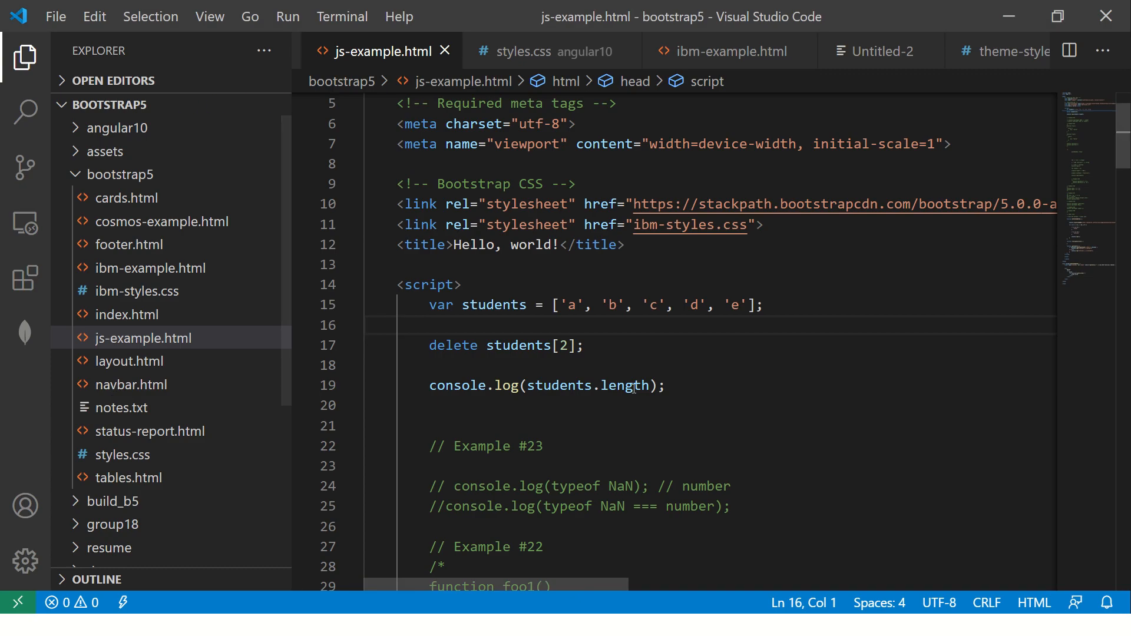
- Label the length log with "students length after deletion is :" before students.length
text("")
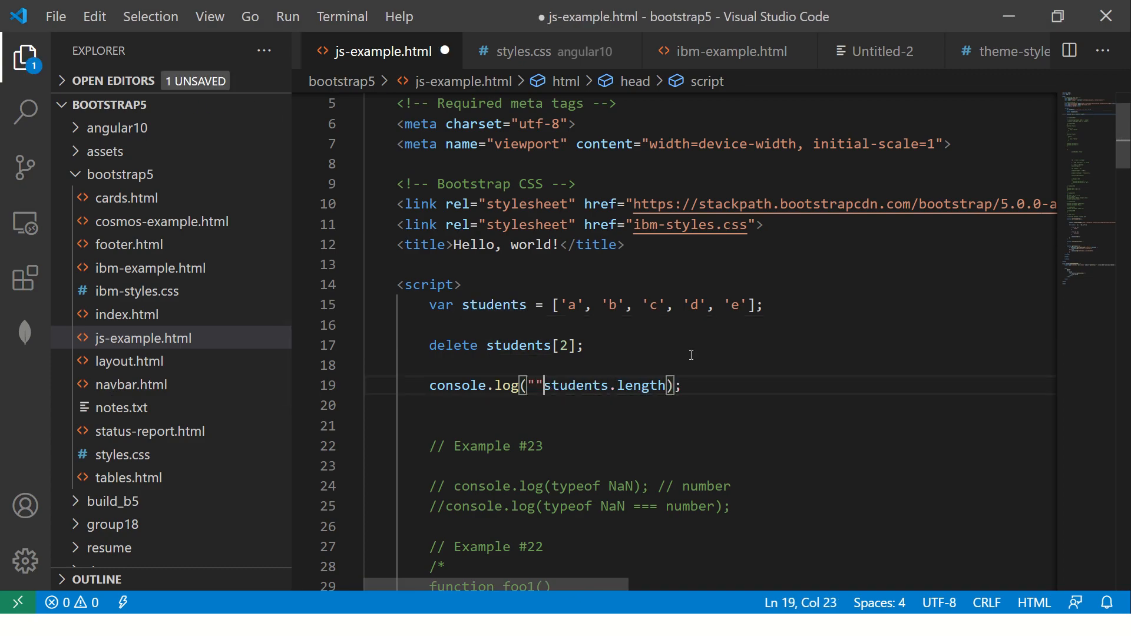
text(students length)
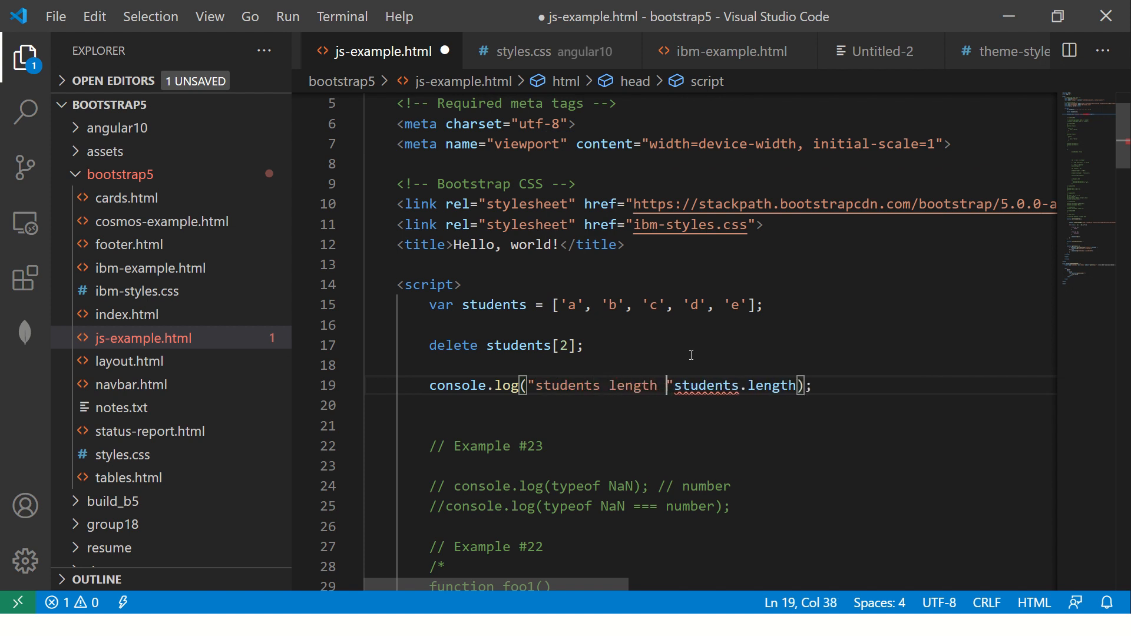
text(after deletion)
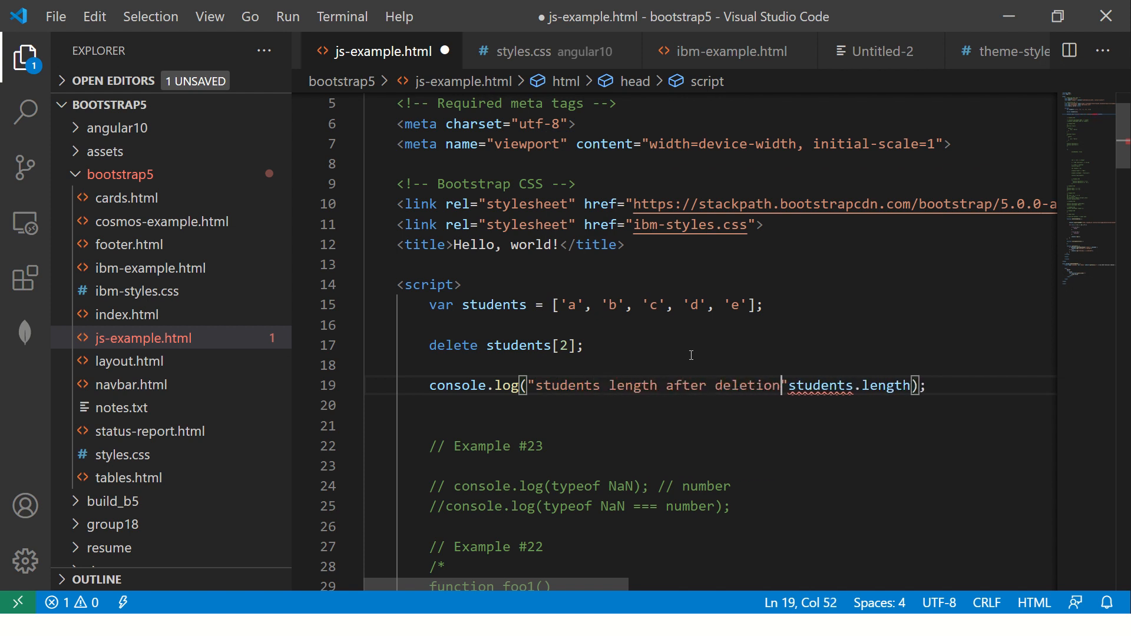
text(is :")
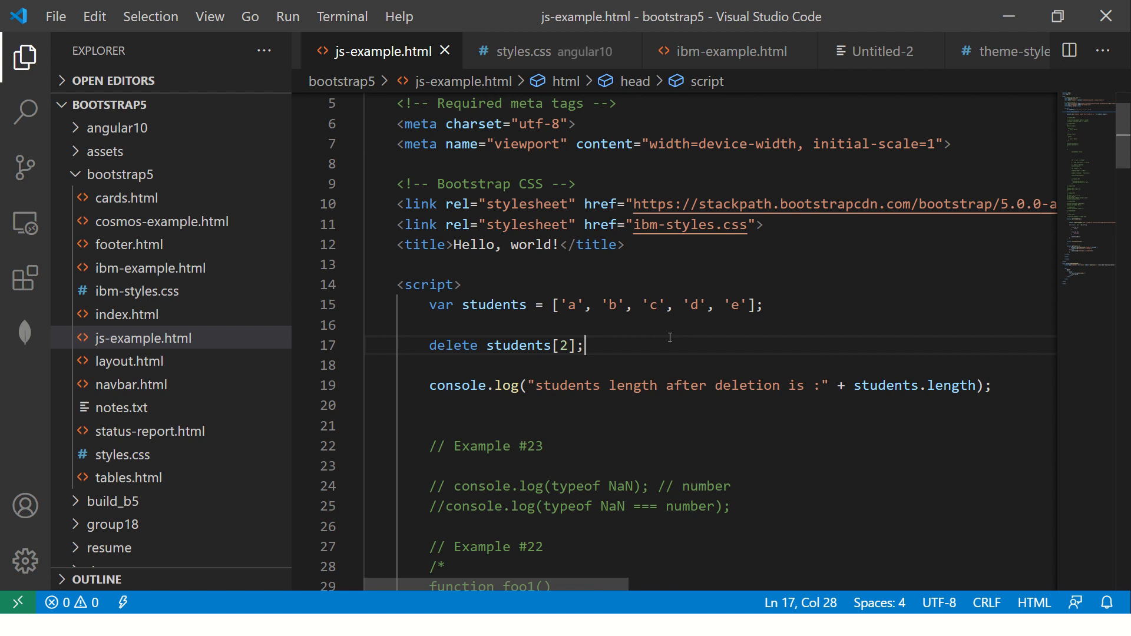
mouse_move(605, 265)
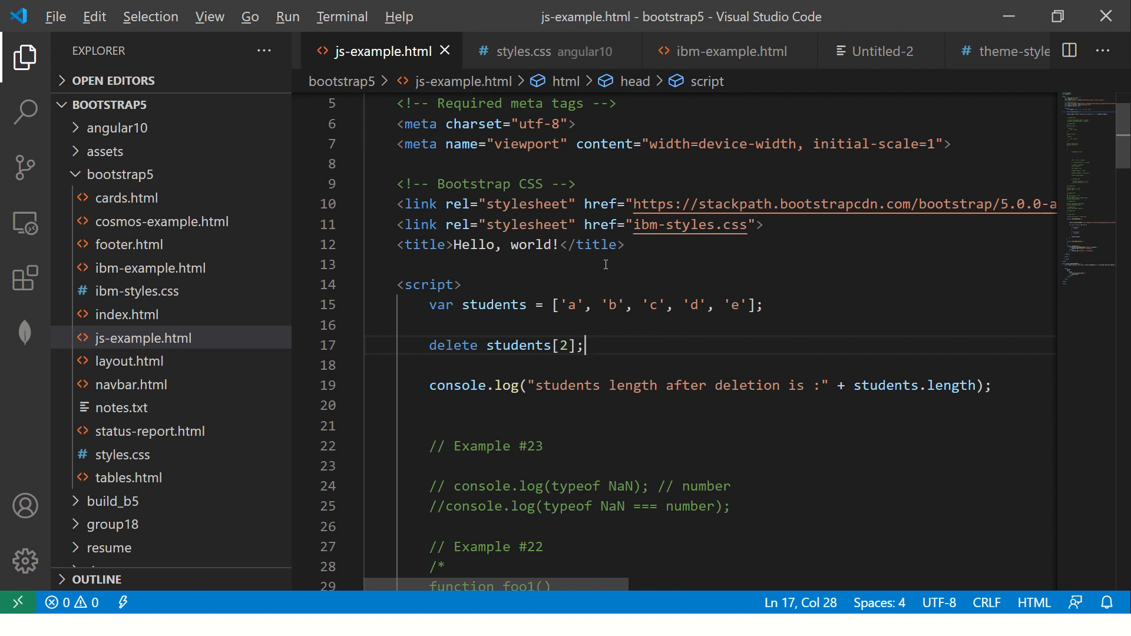